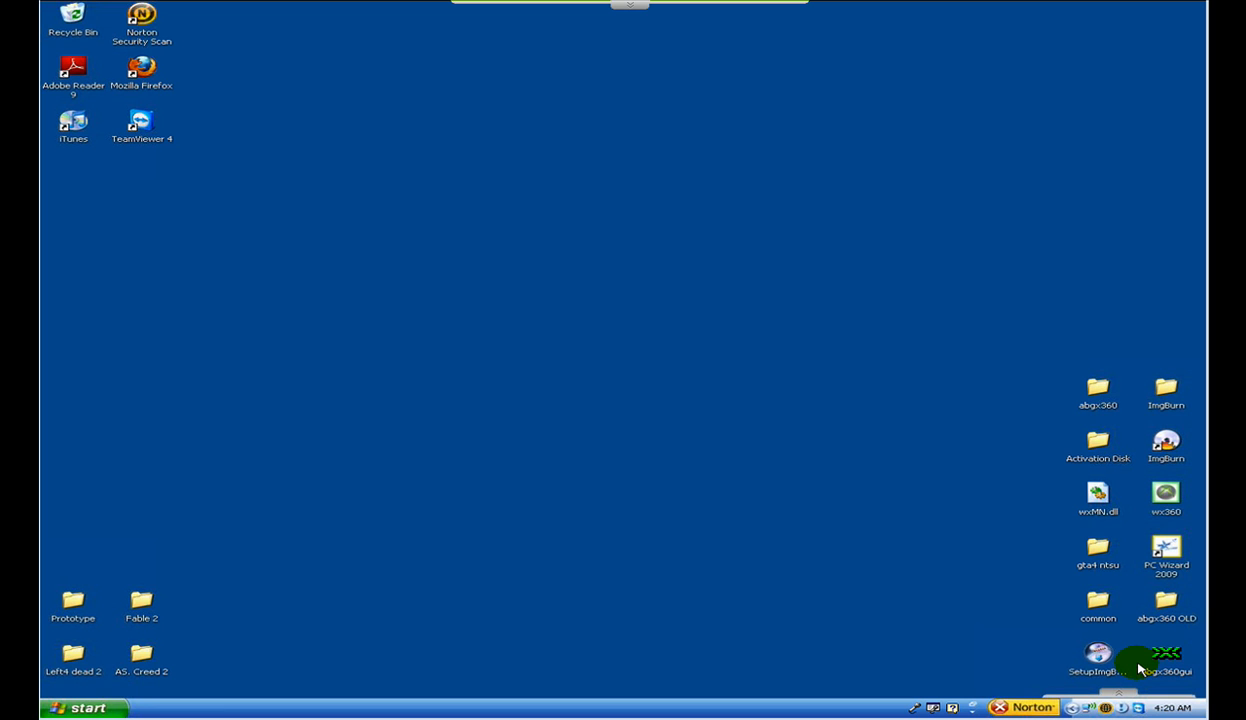
Open the Fable 2 desktop folder and bring up actions for ZARTHFBL2.part1
click(141, 600)
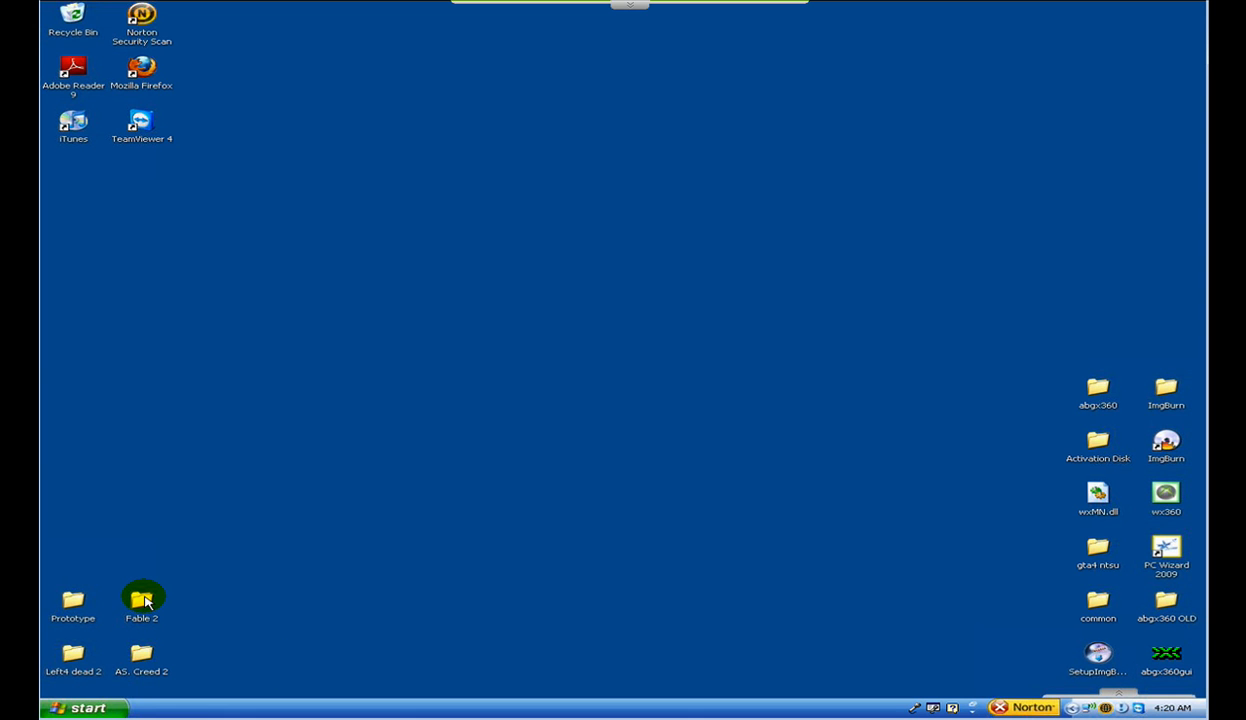
double_click(141, 600)
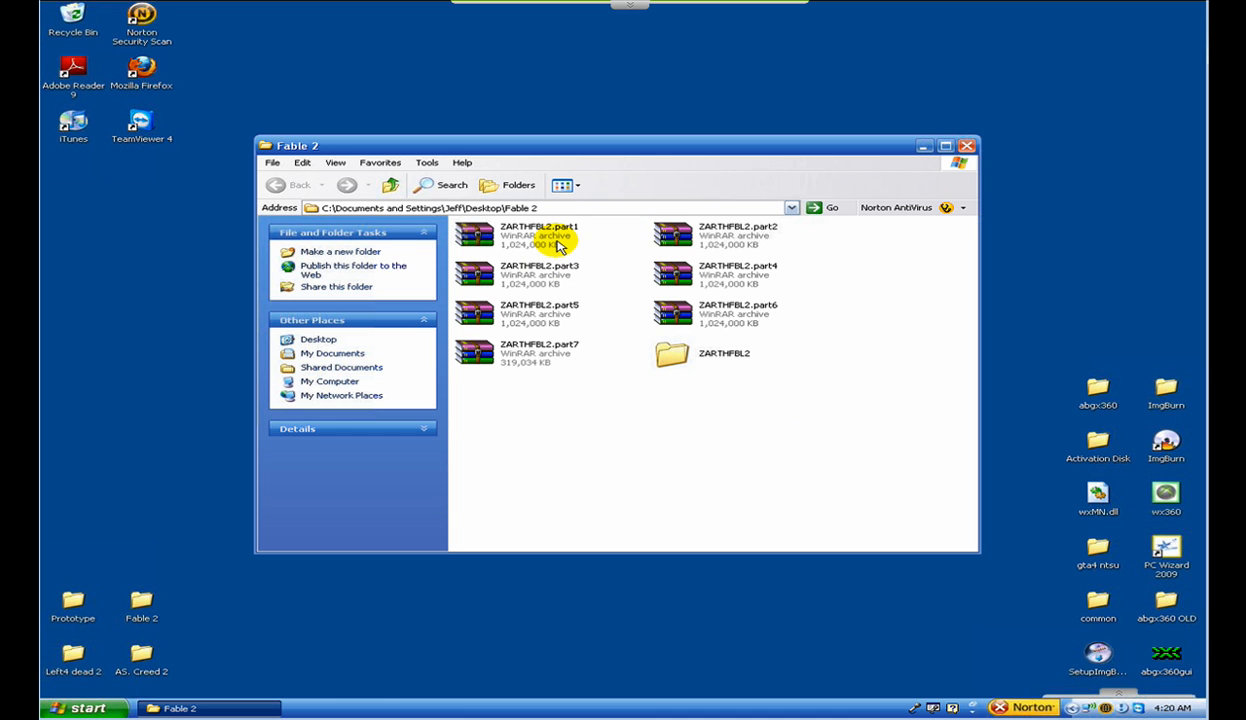
right_click(540, 240)
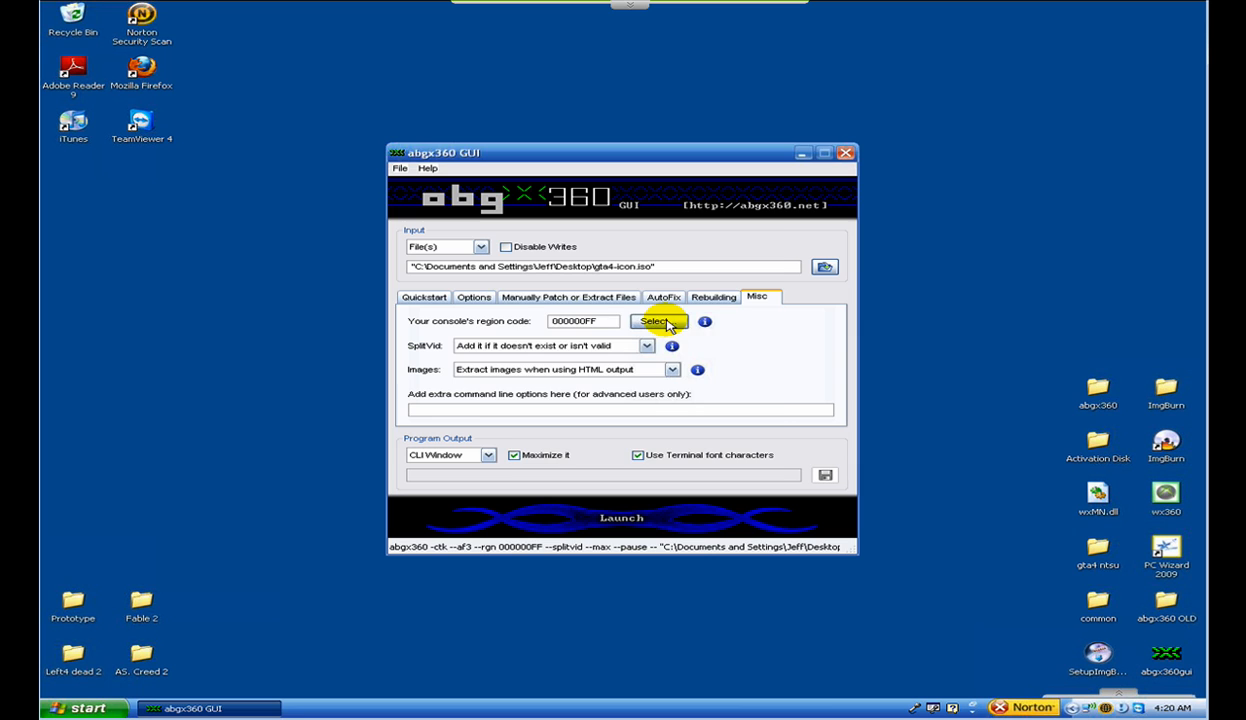
Choose NTSC/U as the only console region and confirm it
click(656, 321)
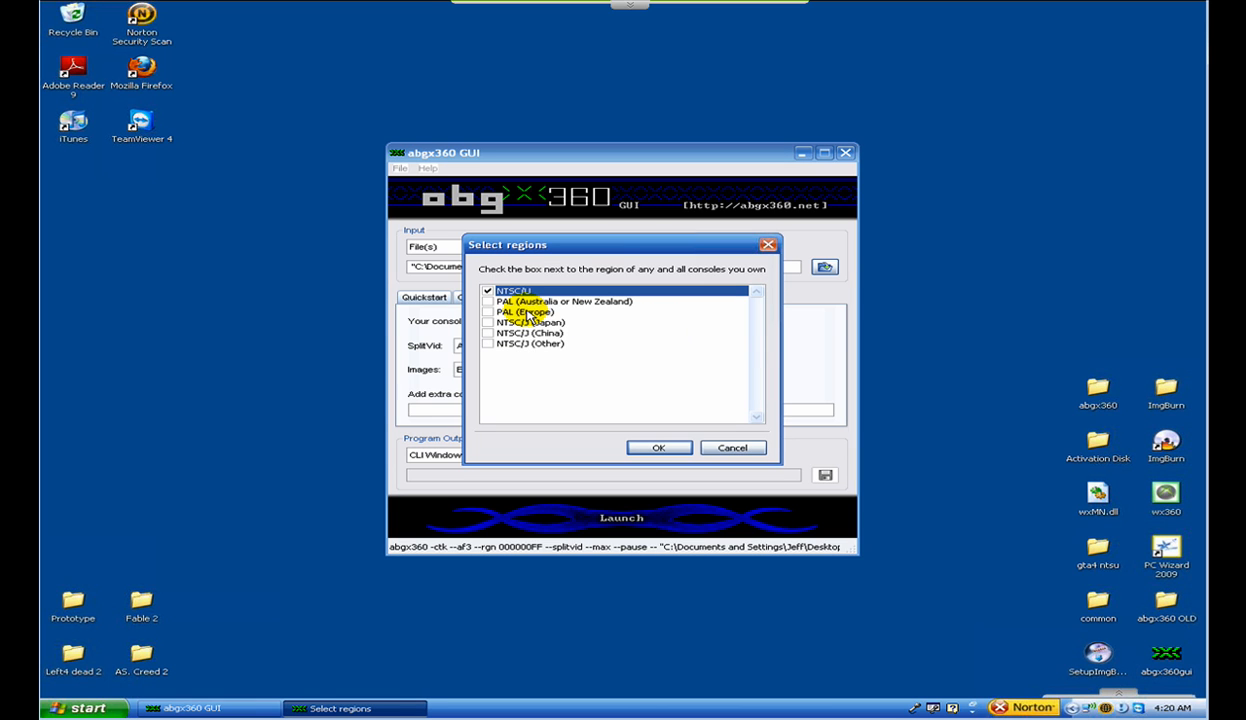
mouse_move(657, 447)
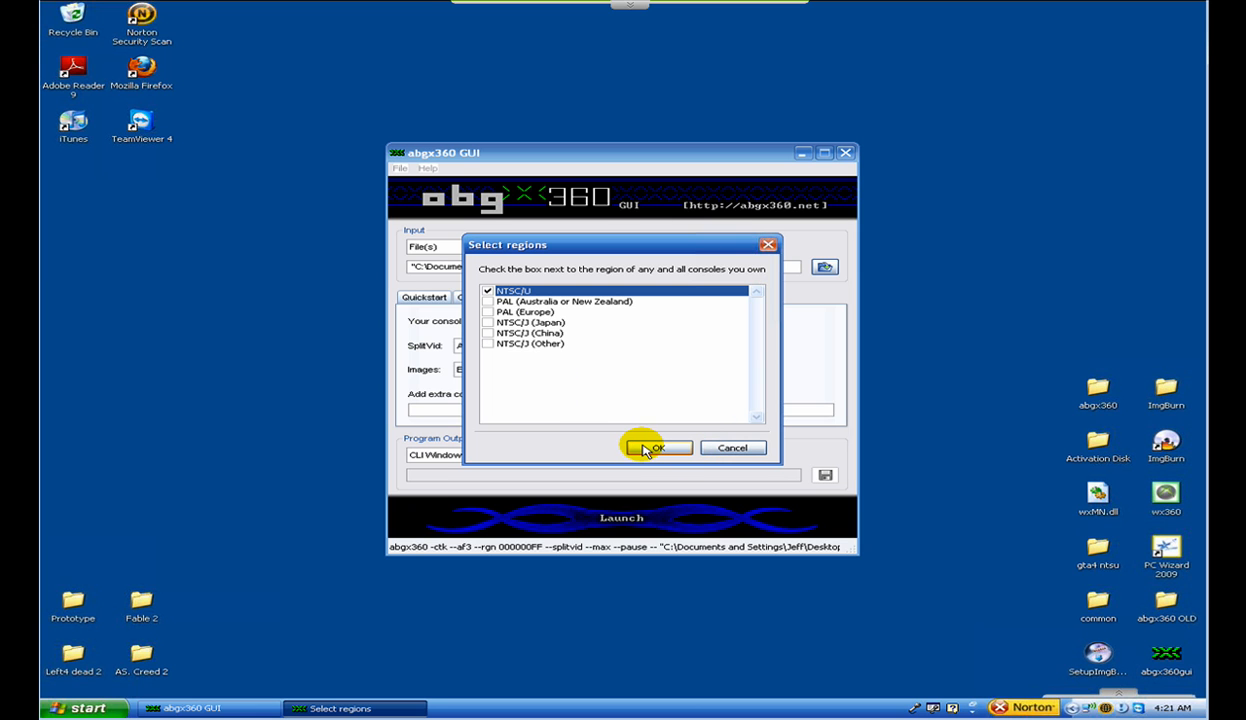
click(656, 447)
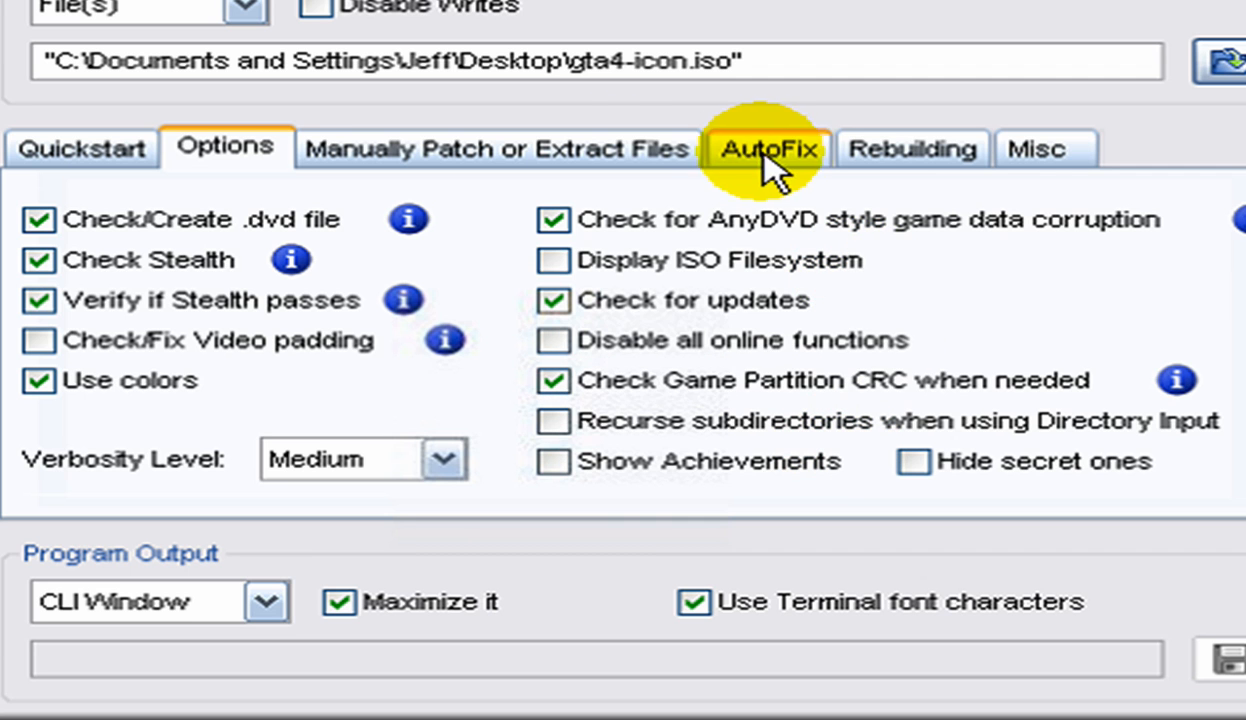
View the AutoFix automatic fixing settings
click(766, 148)
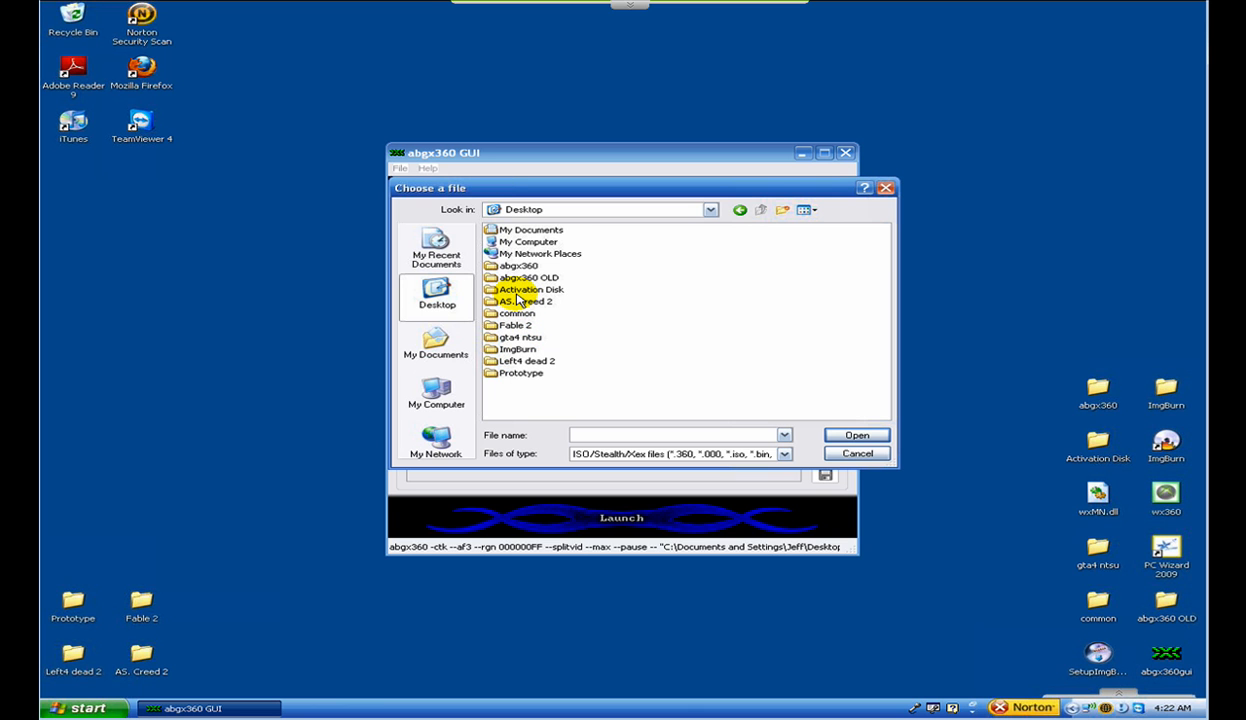
Browse toward the Fable 2 folder to pick ZARTHFBL2.ISO
click(856, 434)
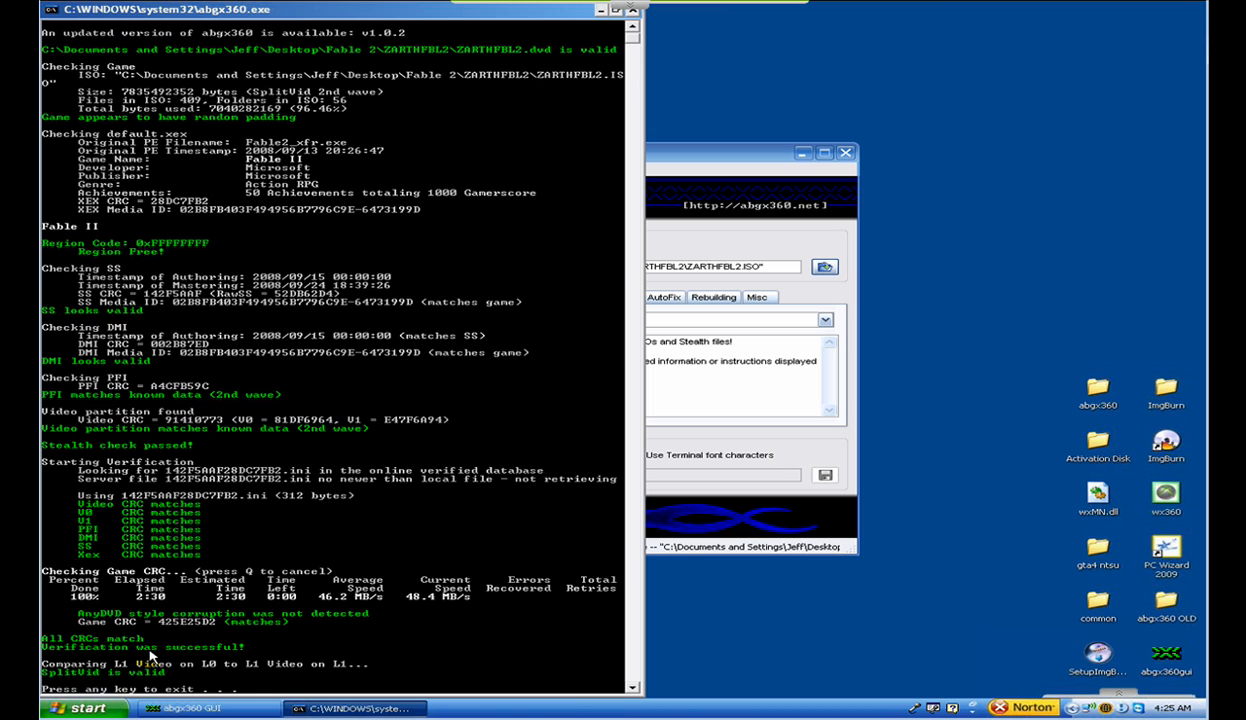
mouse_move(252, 668)
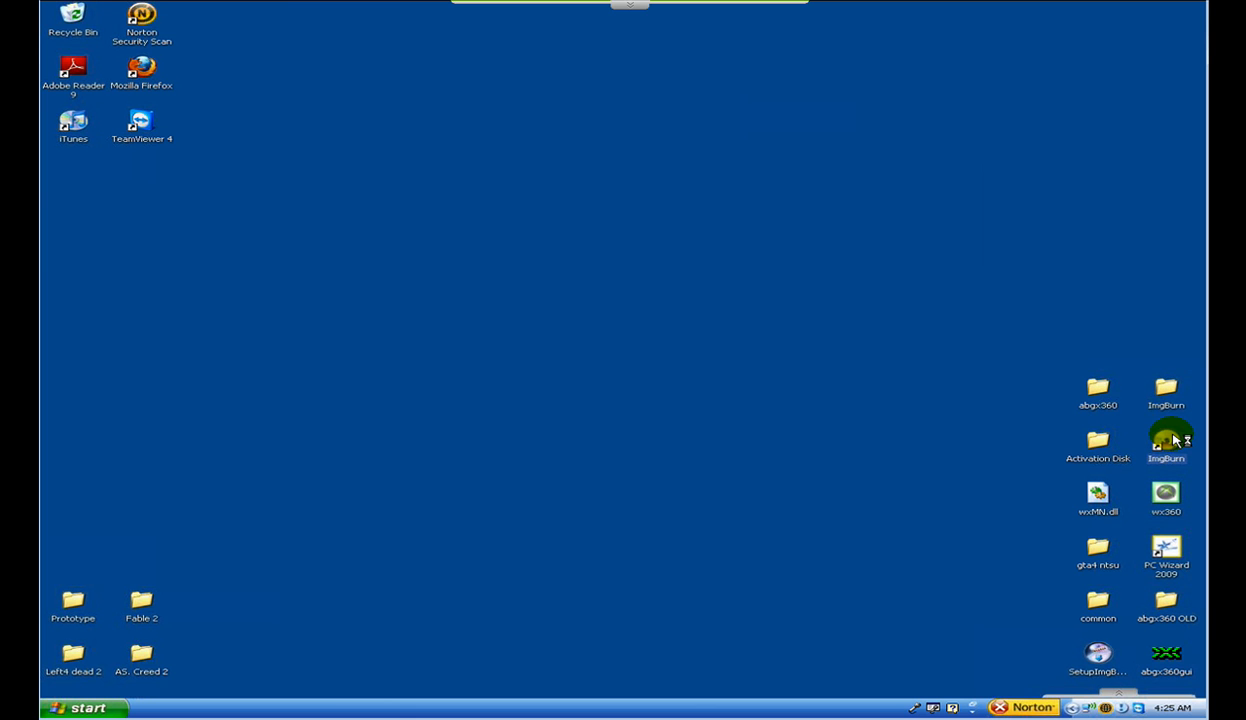
Launch ImgBurn from its desktop shortcut
double_click(1166, 438)
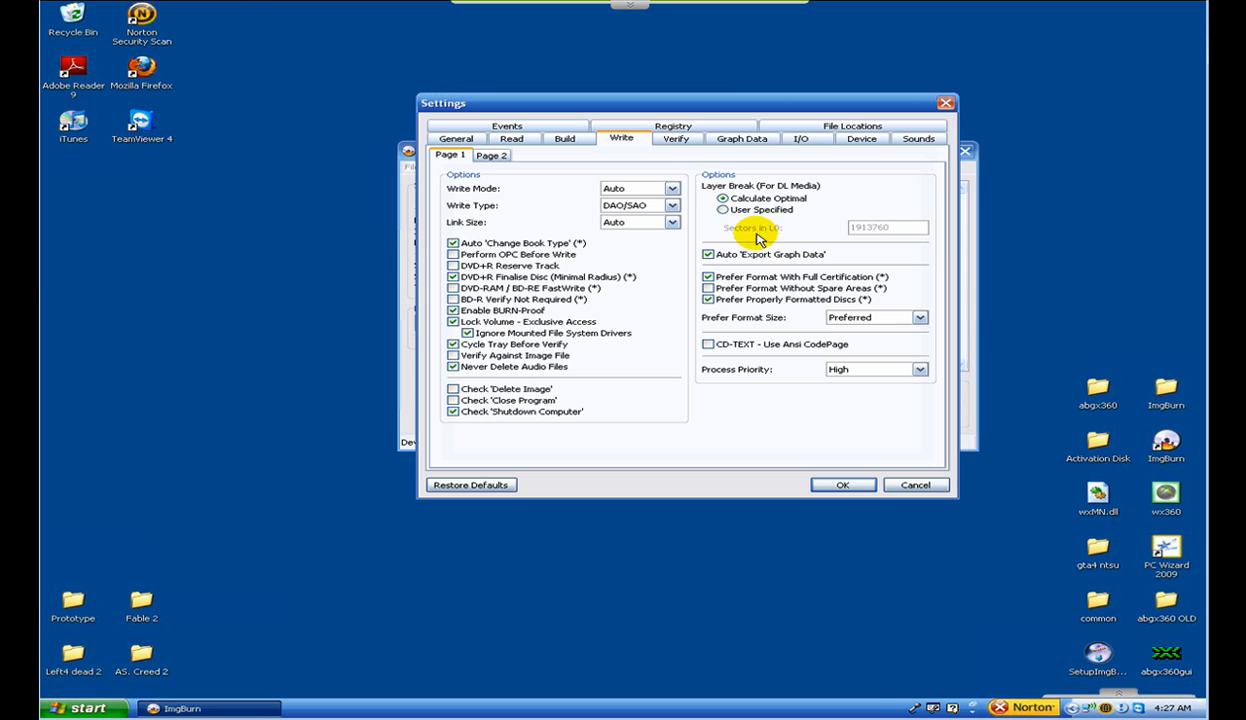